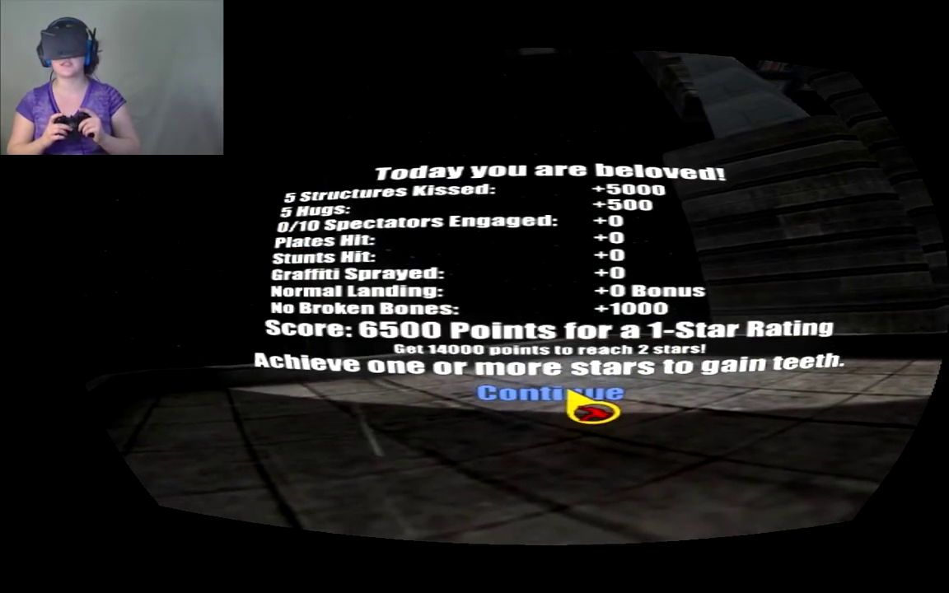
# Continue past the 6500-point score summary to the 'Buy the Full Version on Steam' screen
pyautogui.click(553, 400)
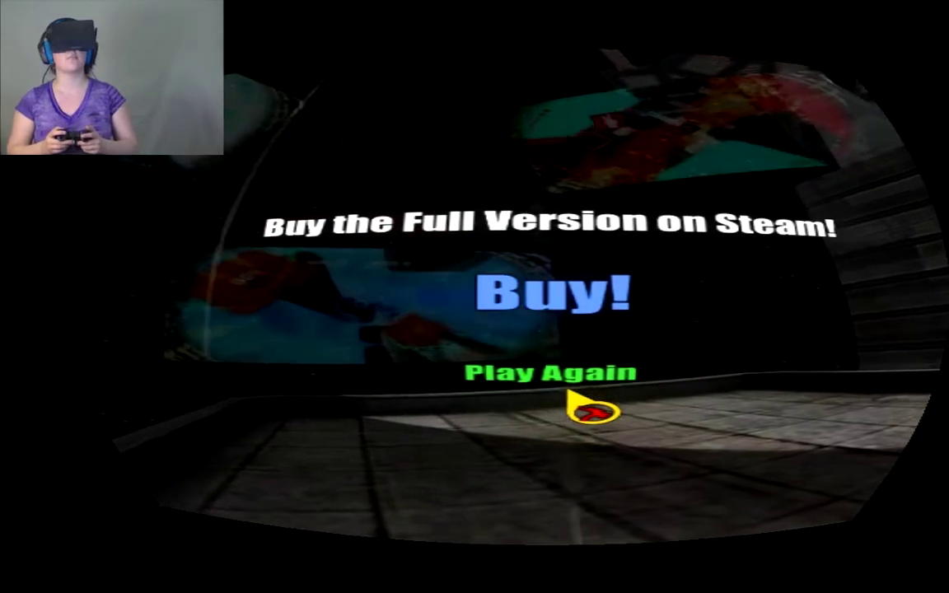